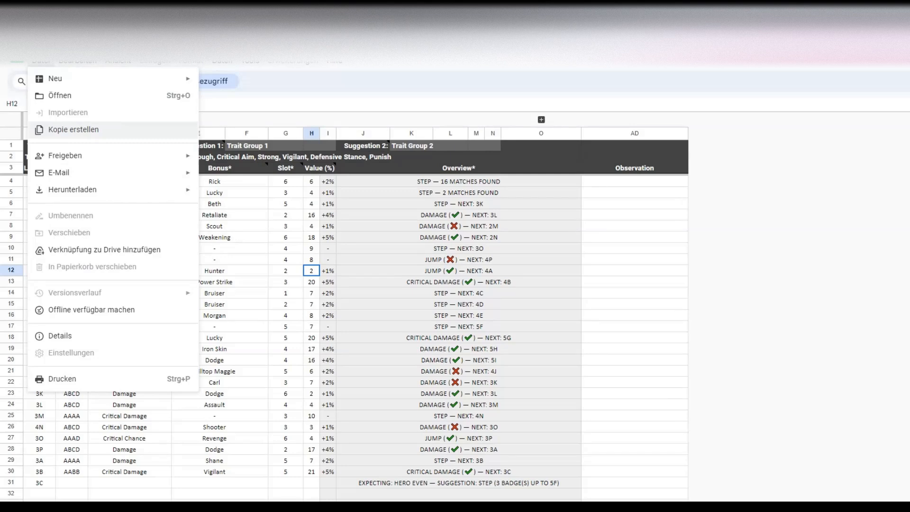
- Make a copy of the badge-planner spreadsheet via File > Make a copy
click(73, 129)
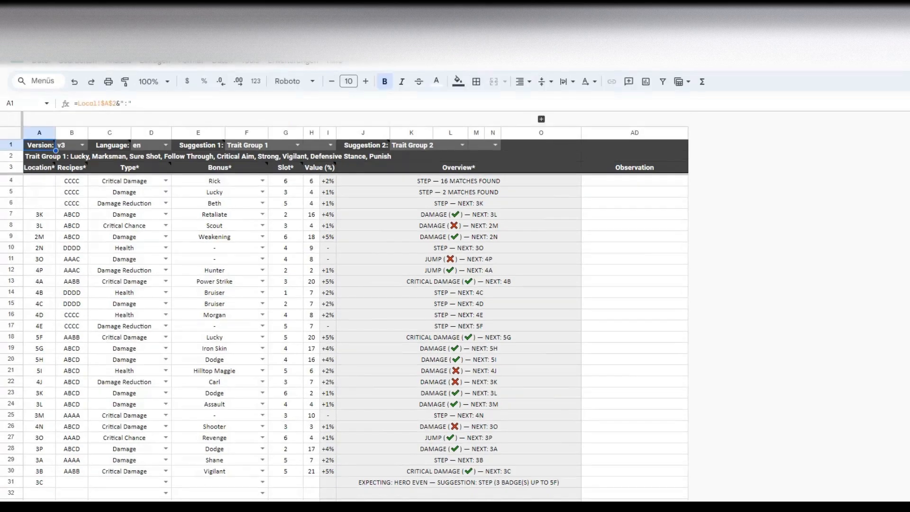
- Select B4:I30 and delete the example badge data
drag(72, 180, 285, 403)
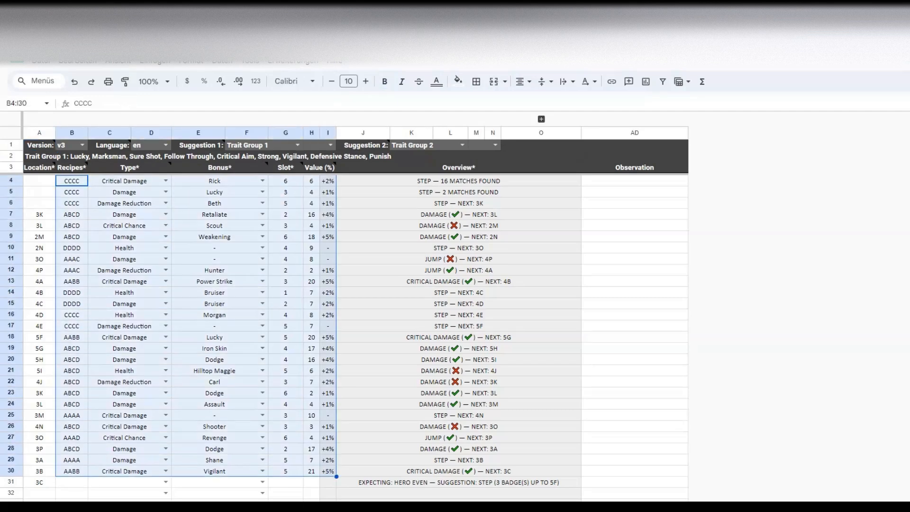
key(Delete)
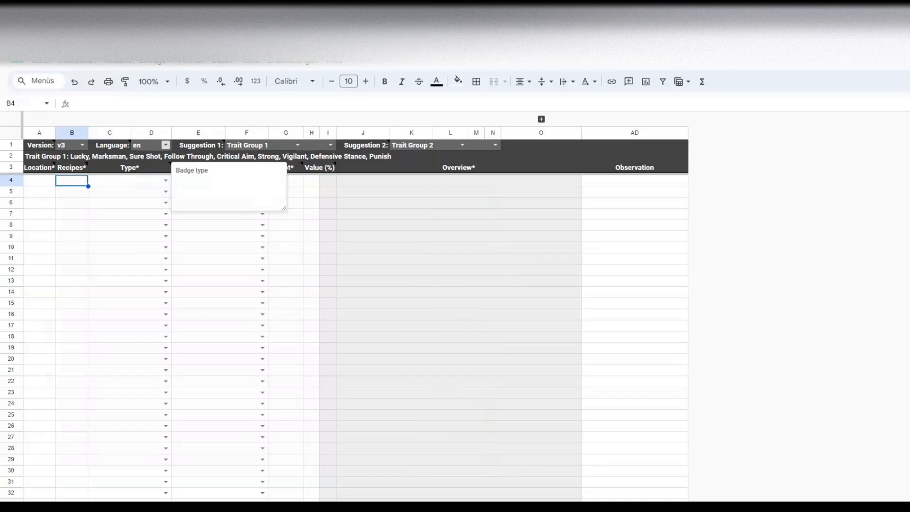
- Set the Suggestion 1 dropdown in F1 to Trait Group 2
click(165, 145)
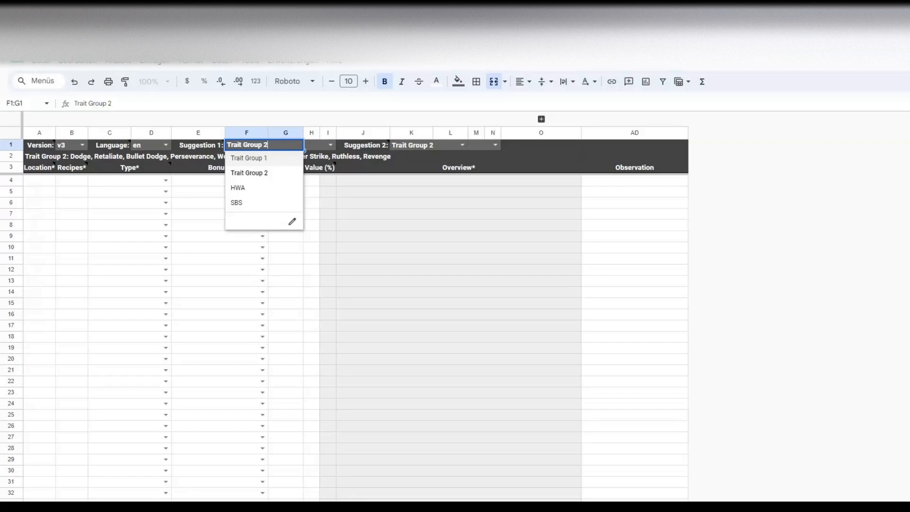
- Set Suggestion 1 back to Trait Group 1, then select Suggestion 2 (Trait Group 2) in K1
click(249, 157)
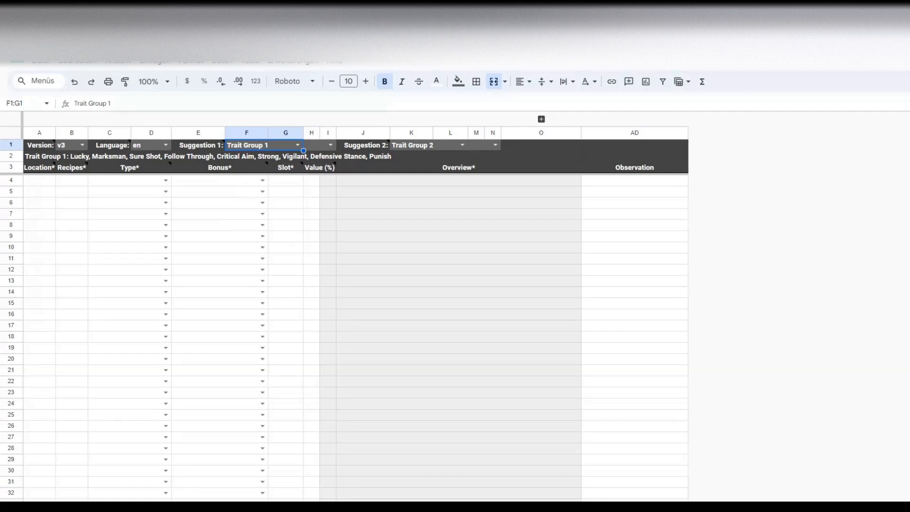
click(412, 145)
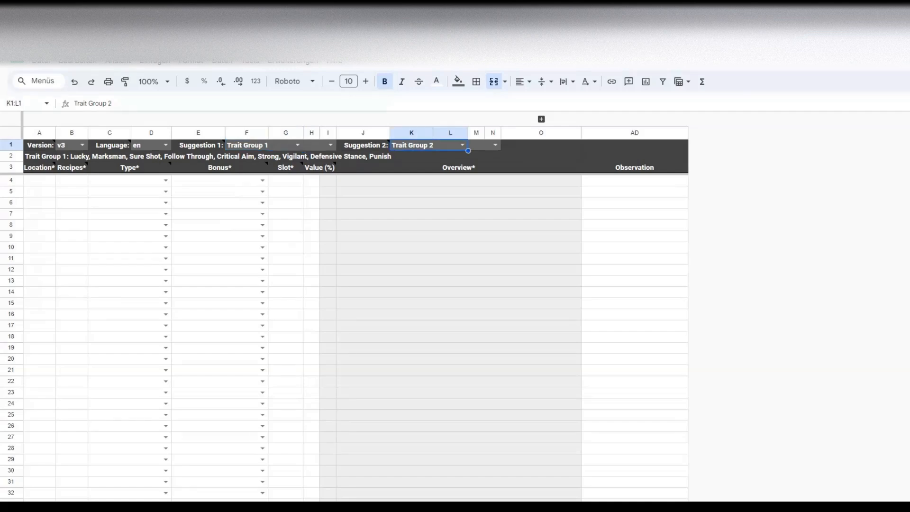